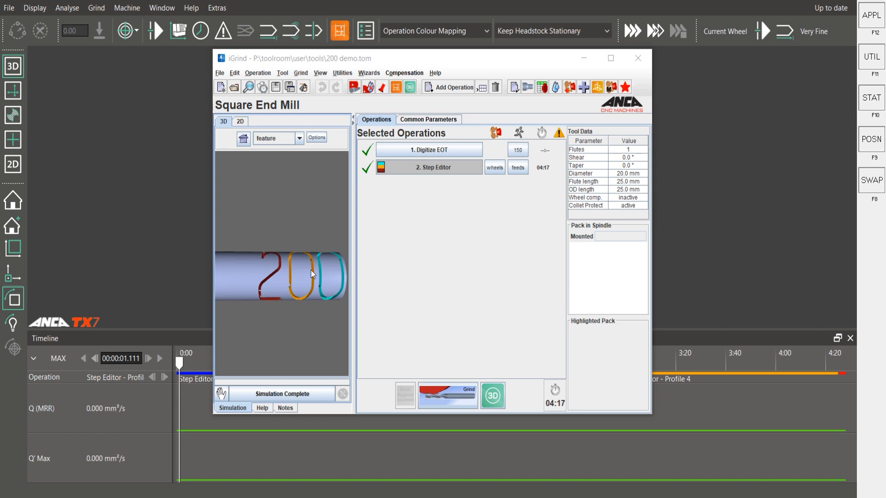
{"action": "mouse_move", "coordinate": [303, 276]}
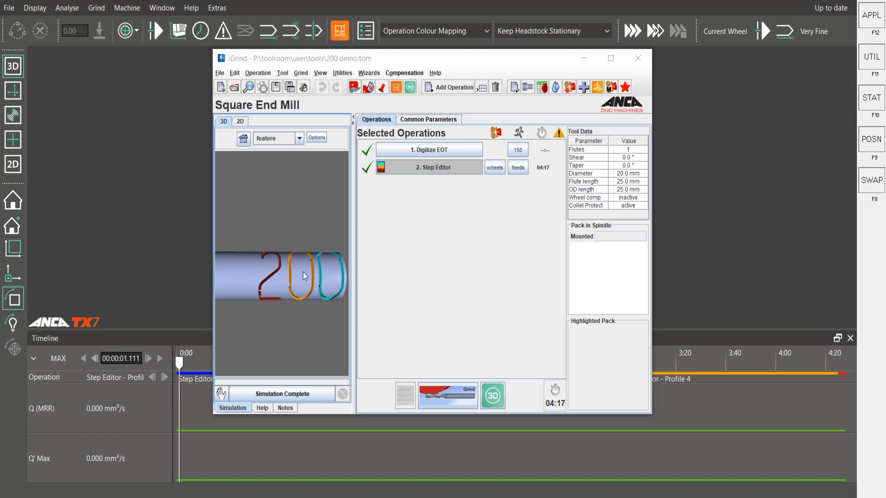
{"action": "mouse_move", "coordinate": [288, 266]}
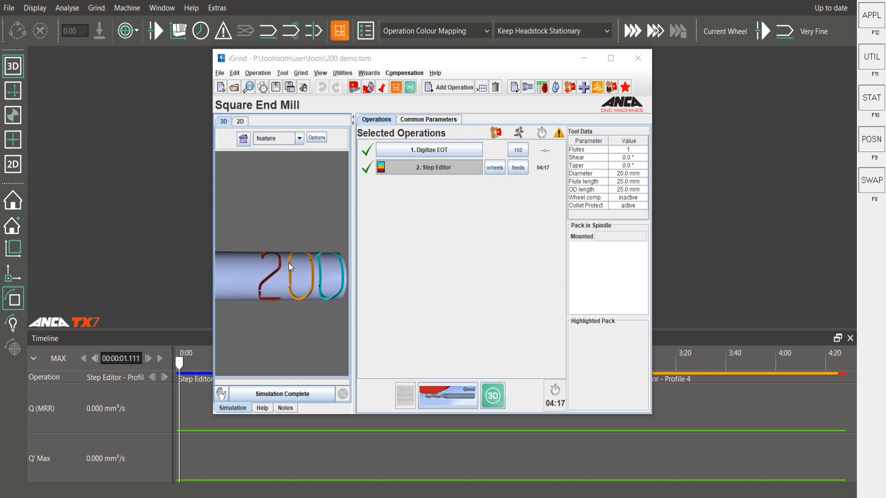
{"action": "mouse_move", "coordinate": [462, 142]}
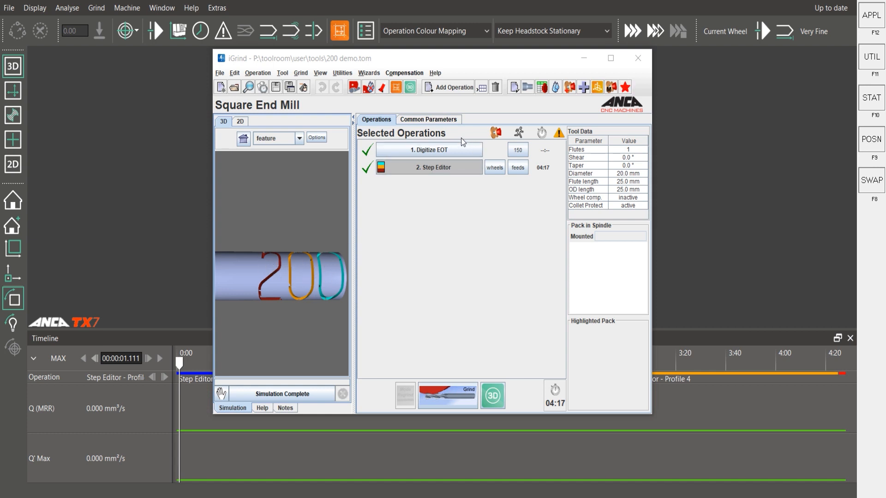
Enter the Step Editor operation, edit Profile 2's geometry and advance to Profile 4's digit 2.
{"action": "left_click", "coordinate": [428, 167]}
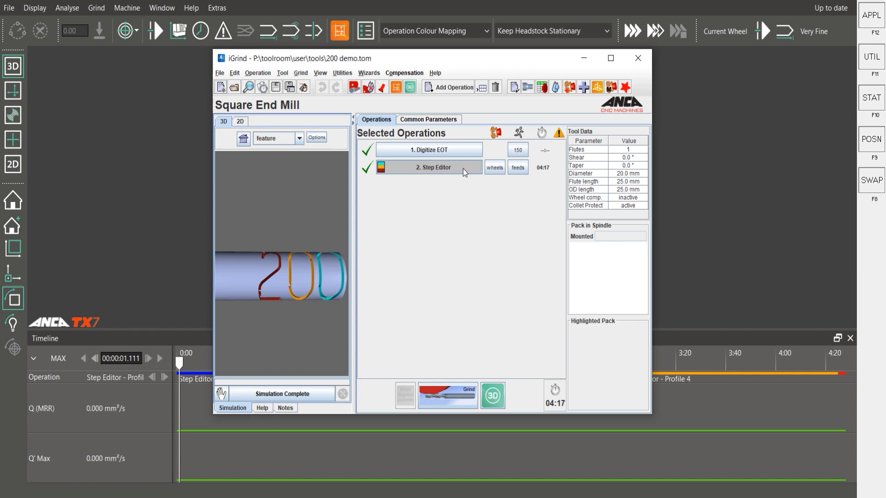
{"action": "double_click", "coordinate": [433, 166]}
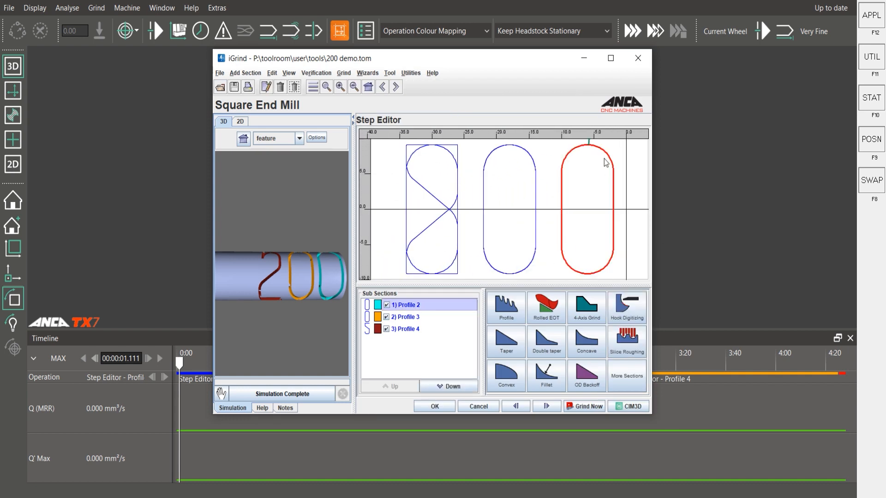
{"action": "double_click", "coordinate": [406, 305]}
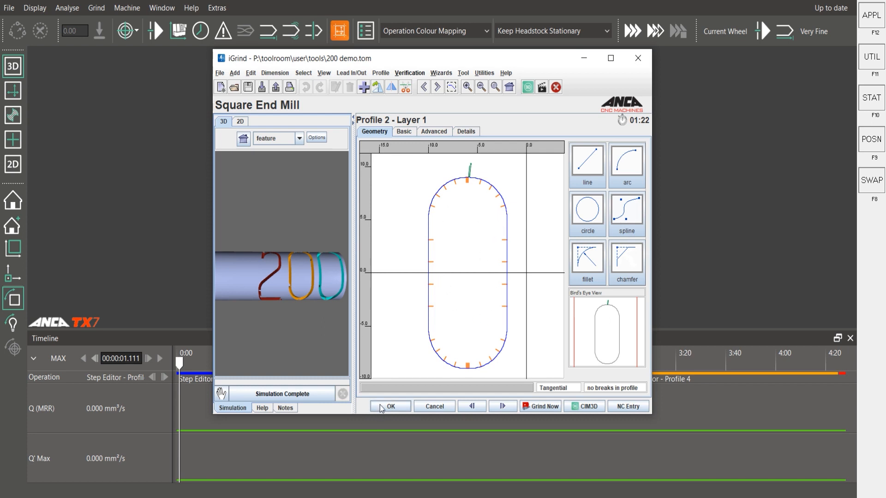
{"action": "left_click", "coordinate": [389, 406]}
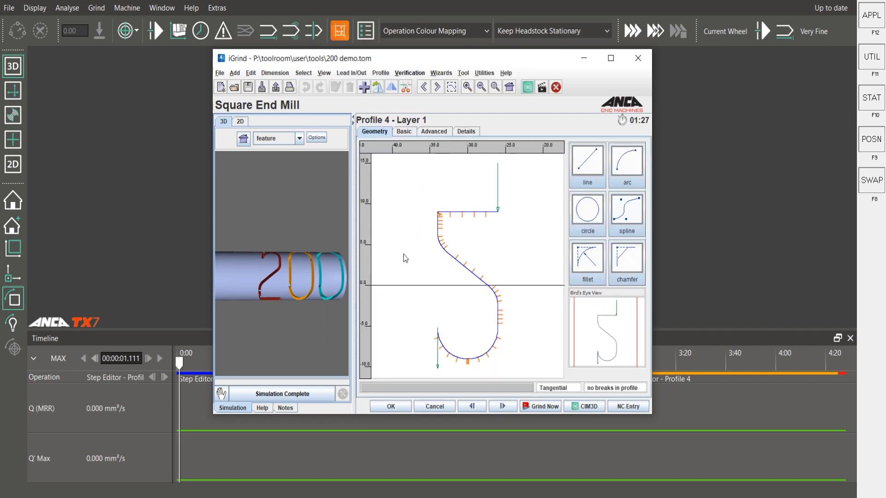
{"action": "mouse_move", "coordinate": [416, 144]}
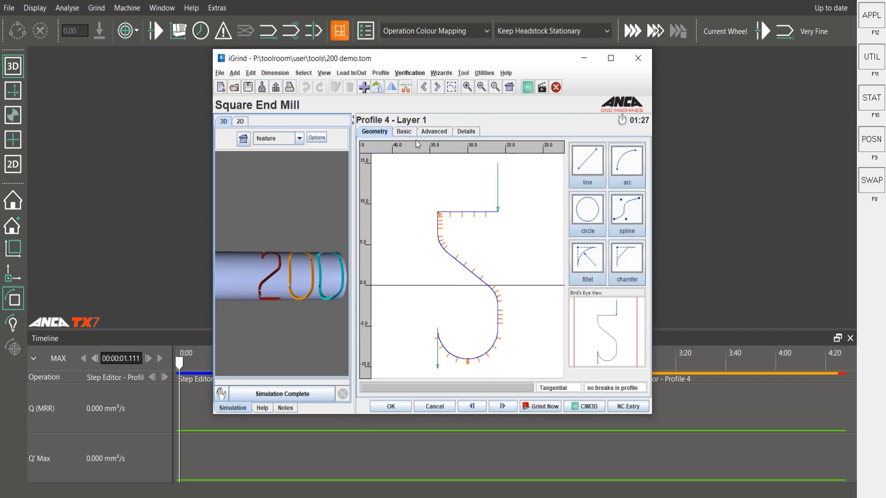
Review Profile 4's Basic relief and wheel settings and the Advanced grinding style and feedrates.
{"action": "left_click", "coordinate": [404, 132]}
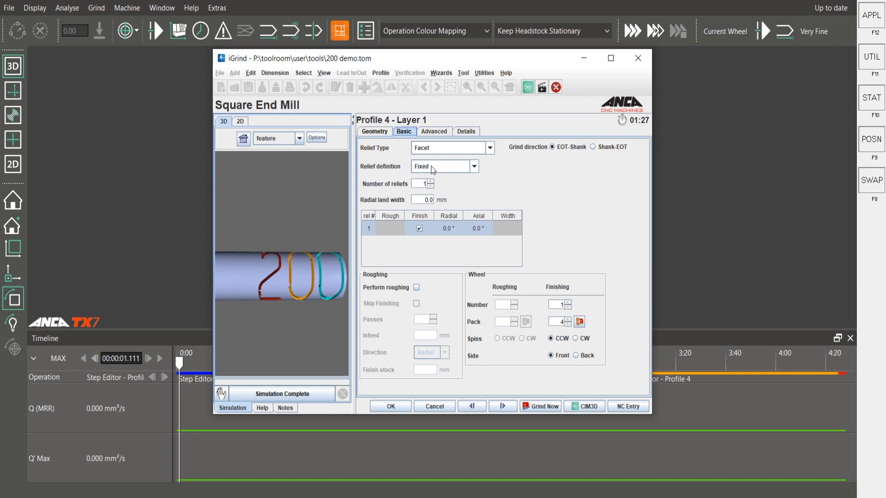
{"action": "mouse_move", "coordinate": [439, 137]}
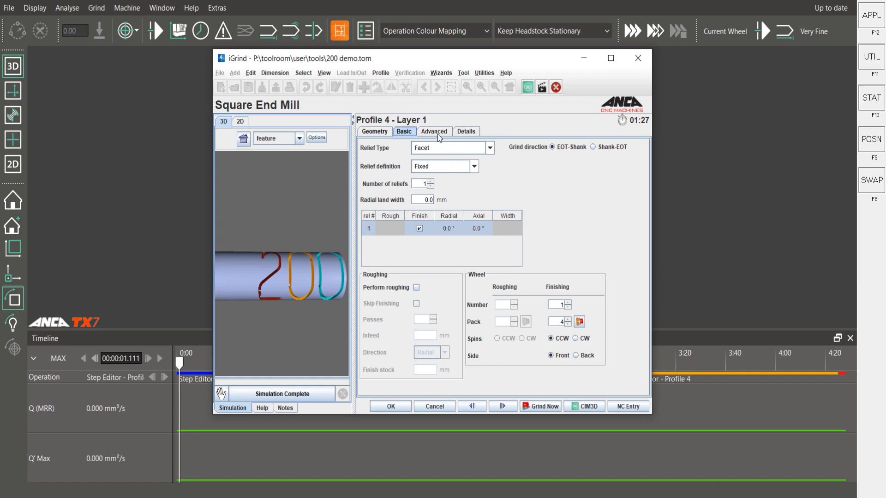
{"action": "left_click", "coordinate": [433, 131]}
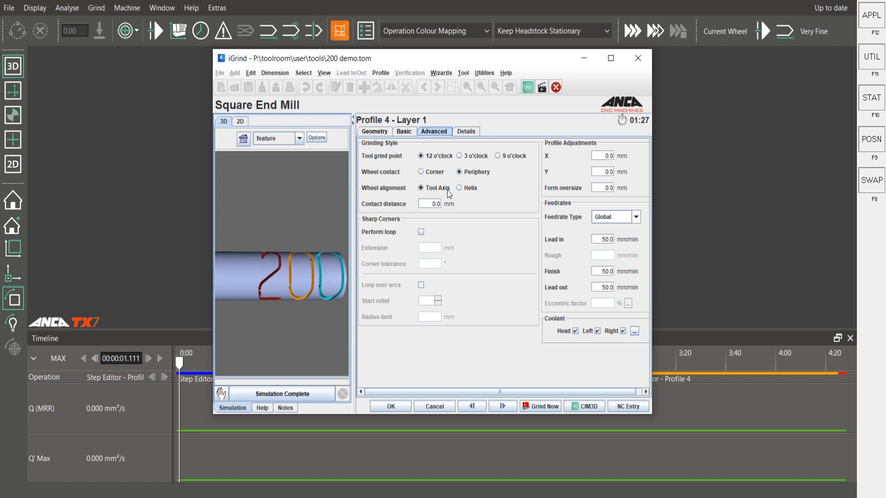
{"action": "left_click", "coordinate": [403, 131]}
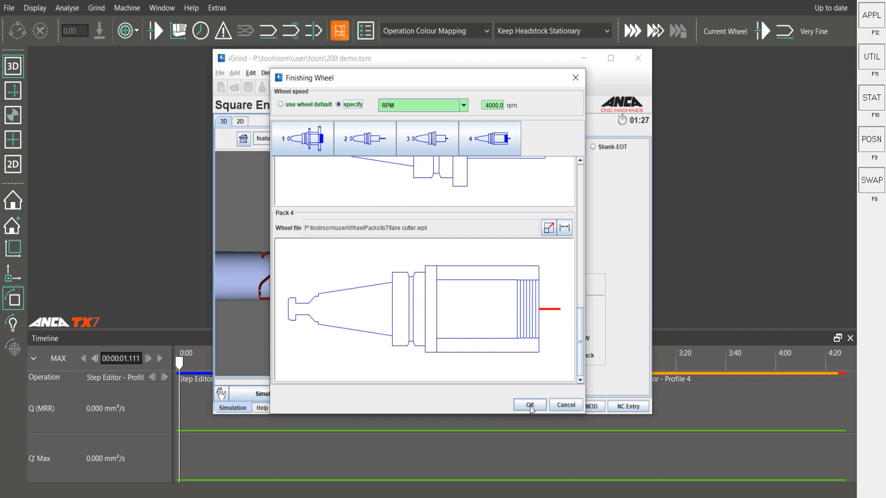
{"action": "mouse_move", "coordinate": [529, 409]}
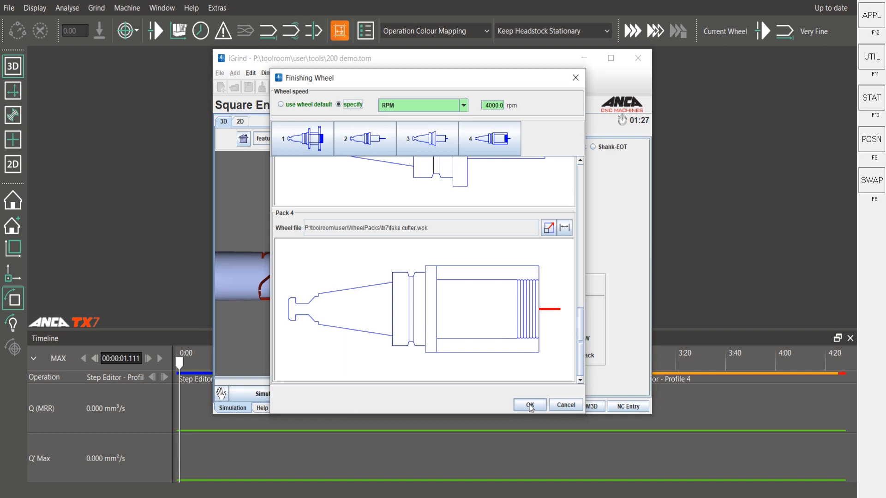
Confirm the Pack 4 finishing wheel at 4000 rpm and accept the Step Editor, returning to Selected Operations.
{"action": "left_click", "coordinate": [530, 405]}
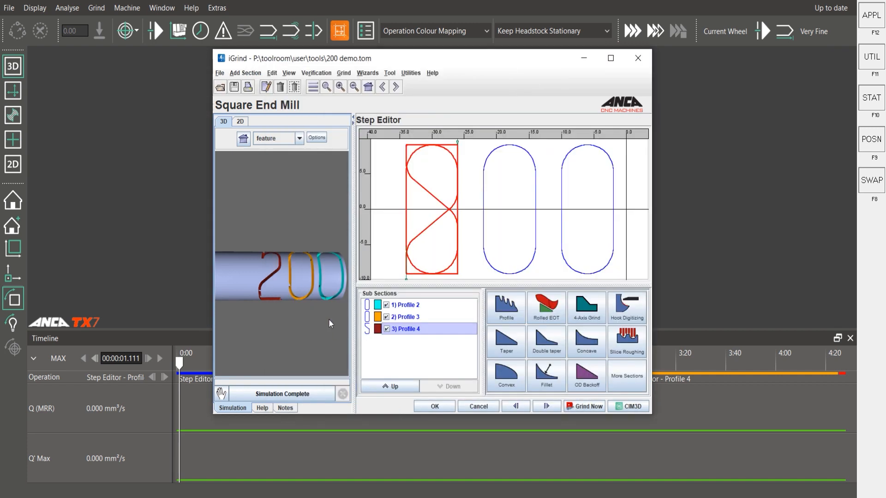
{"action": "left_click", "coordinate": [434, 406]}
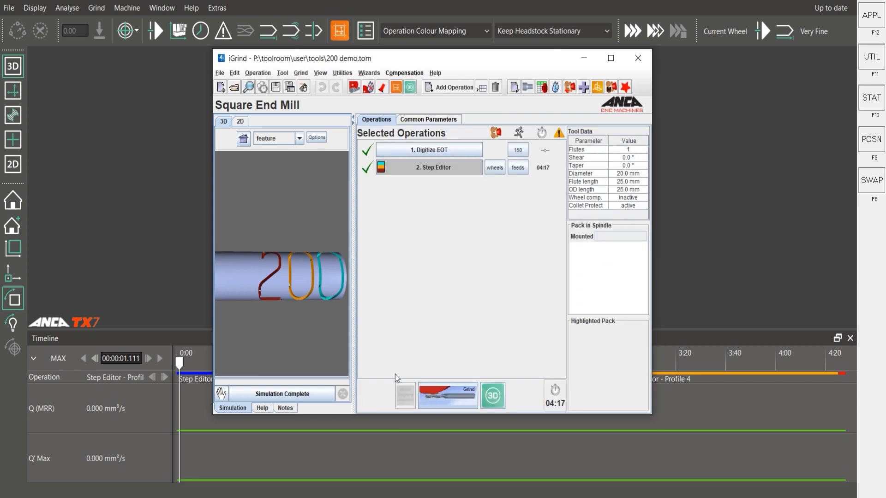
Launch the 3D simulation showing 200 engraved on the blank periphery across Profiles 2, 3 and 4.
{"action": "left_click", "coordinate": [637, 57]}
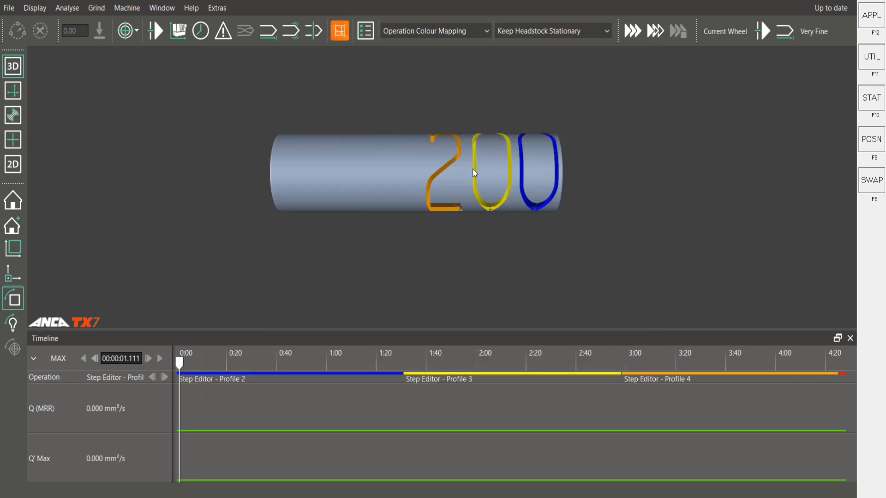
{"action": "mouse_move", "coordinate": [514, 183]}
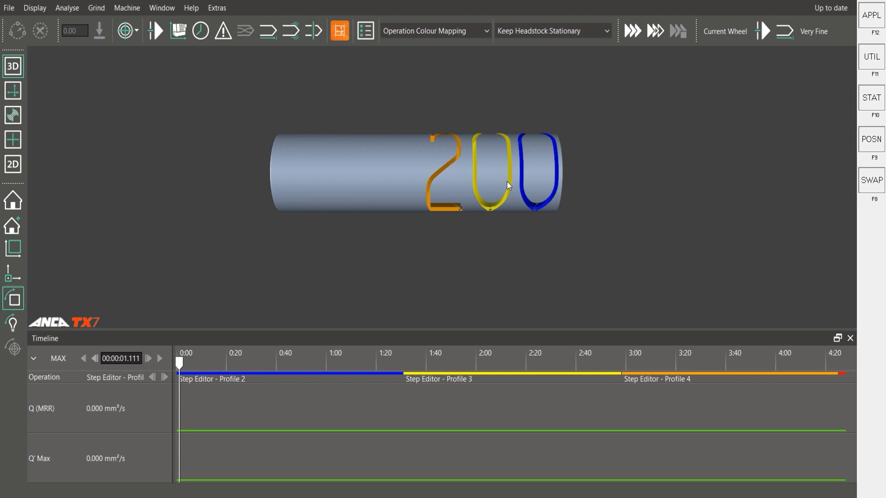
{"action": "mouse_move", "coordinate": [472, 198]}
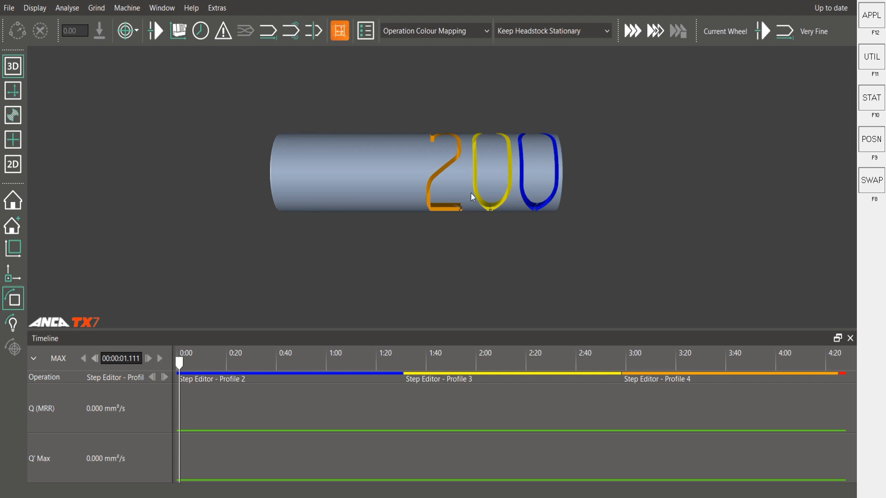
{"action": "mouse_move", "coordinate": [493, 246]}
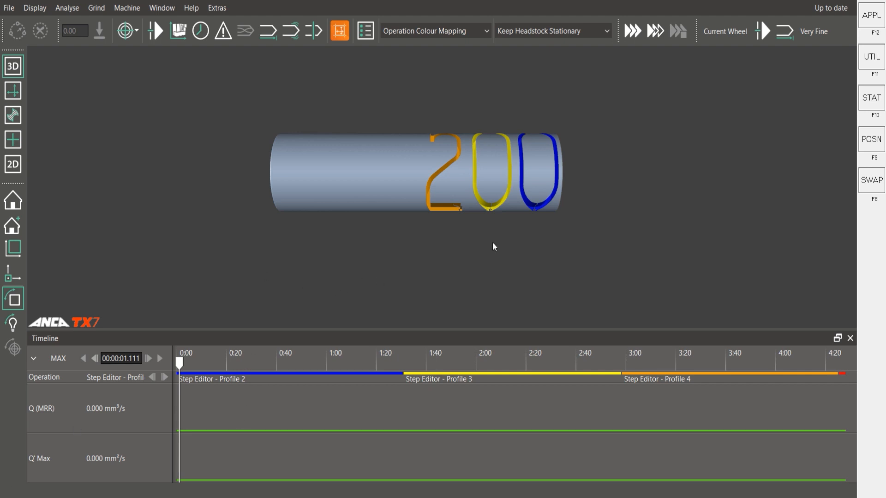